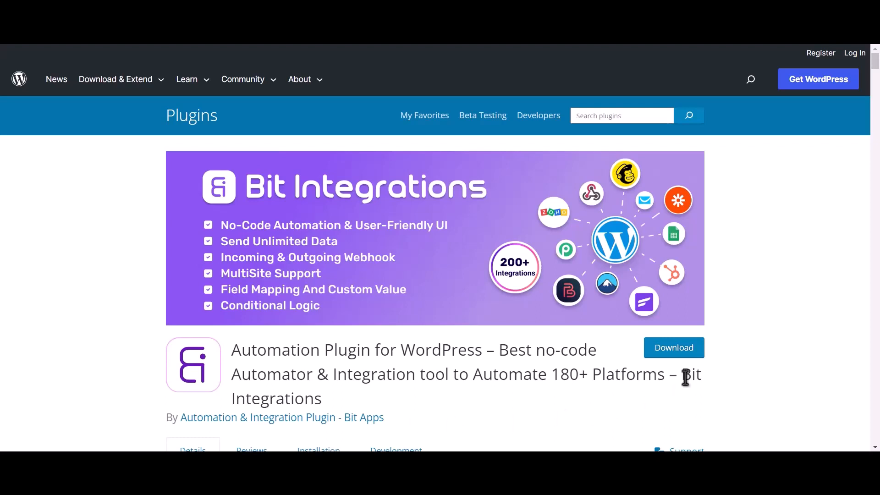
Leave the plugin directory page for the site's Bit Integrations admin area
{"action": "left_click_drag", "start_coordinate": [680, 374], "coordinate": [685, 398]}
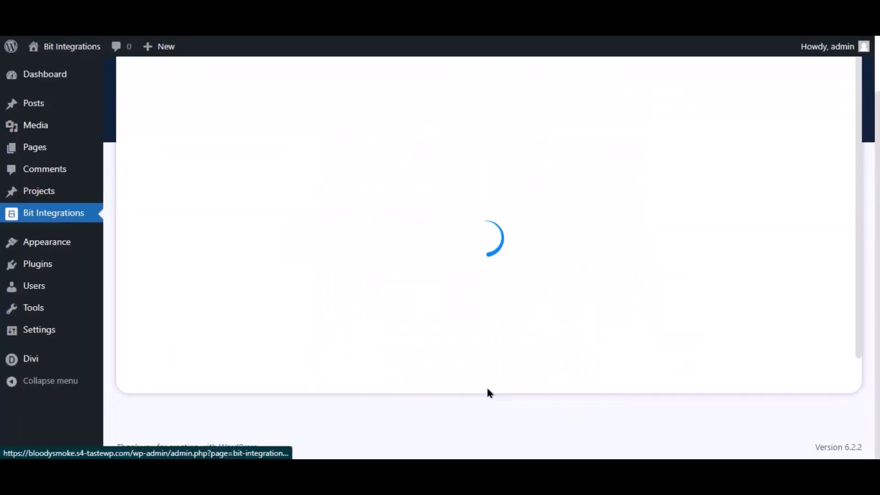
Set Divi's Contact Form as the trigger and continue to the action list
{"action": "type", "text": "divi"}
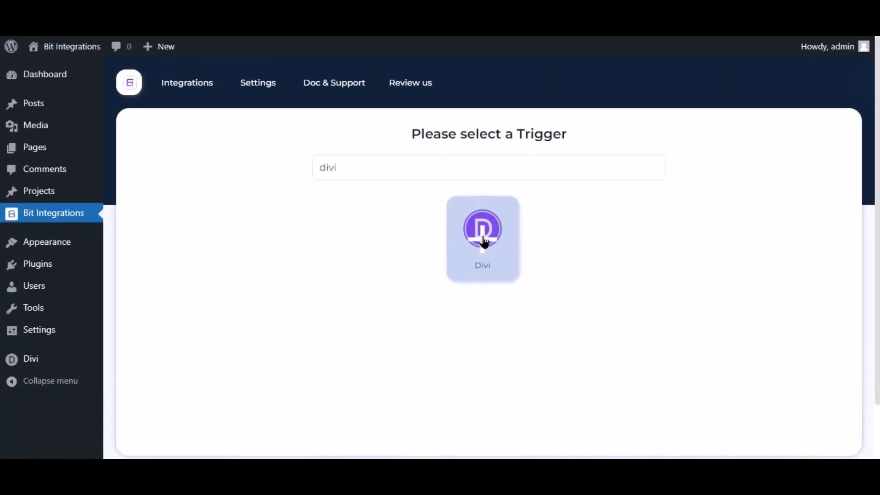
{"action": "left_click", "coordinate": [482, 229]}
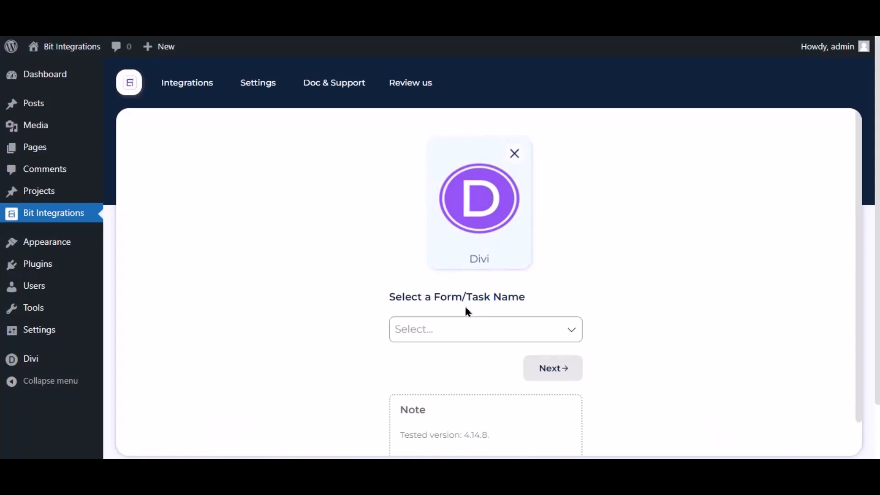
{"action": "left_click", "coordinate": [484, 328]}
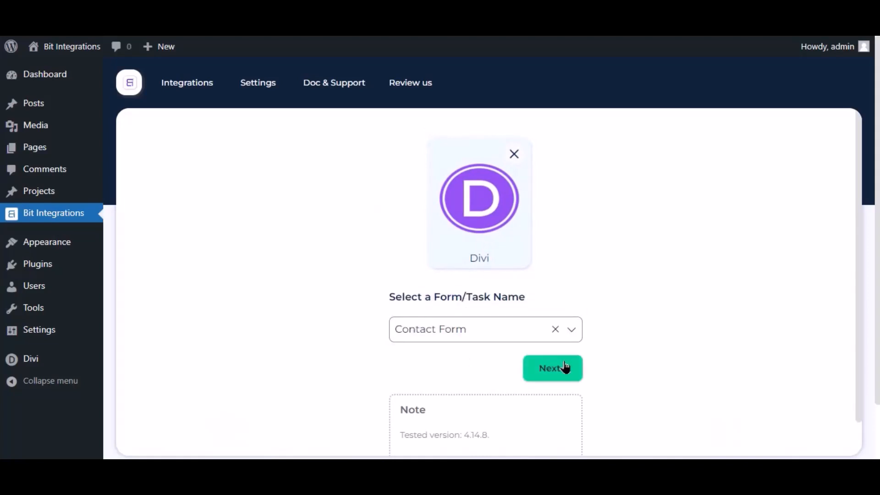
{"action": "left_click", "coordinate": [552, 368]}
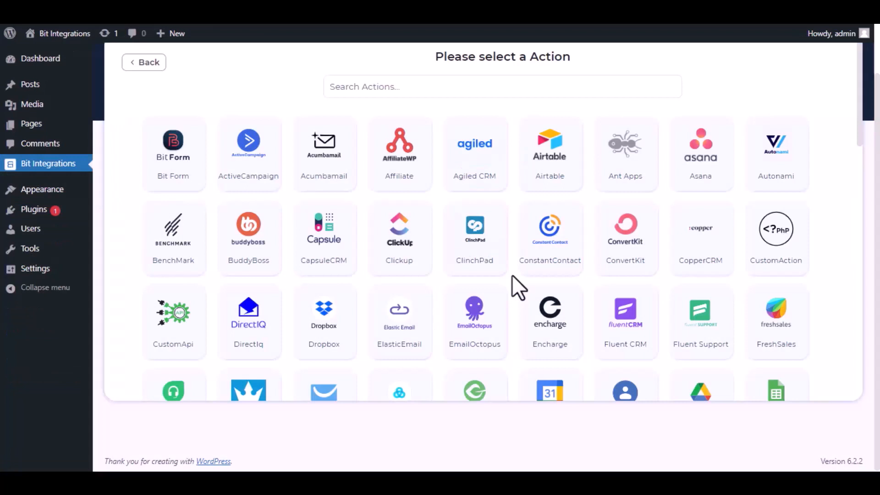
Choose SendinBlue as the action and open the Sendinblue API console
{"action": "left_click", "coordinate": [501, 86]}
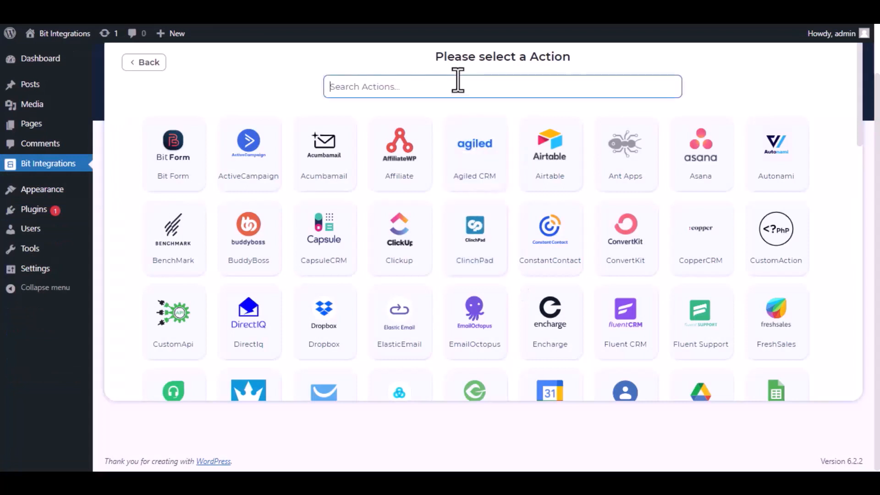
{"action": "type", "text": "Sendi"}
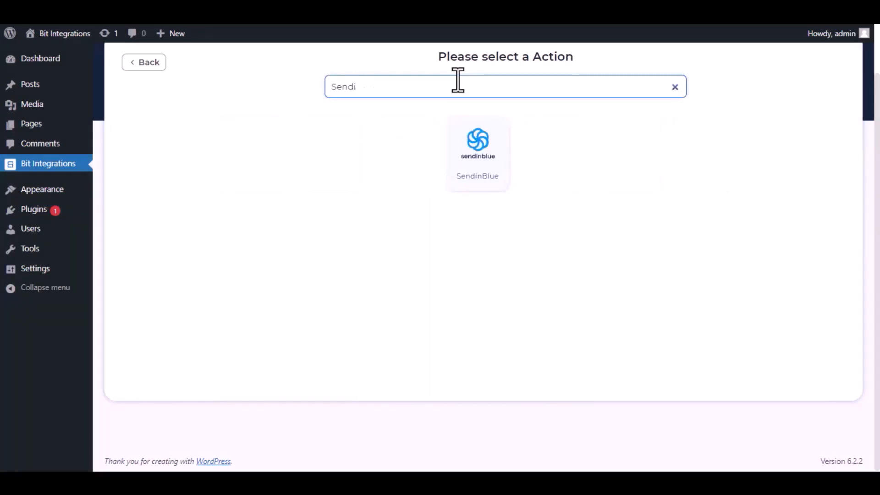
{"action": "left_click", "coordinate": [477, 146]}
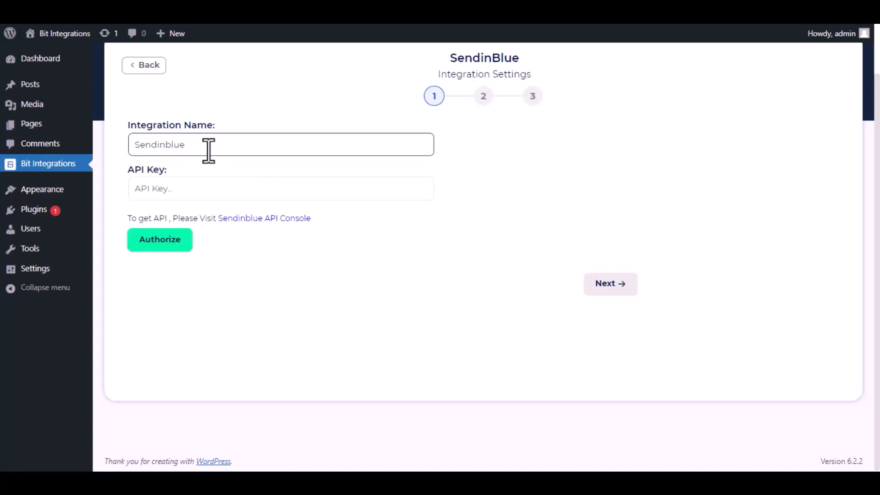
{"action": "mouse_move", "coordinate": [129, 225]}
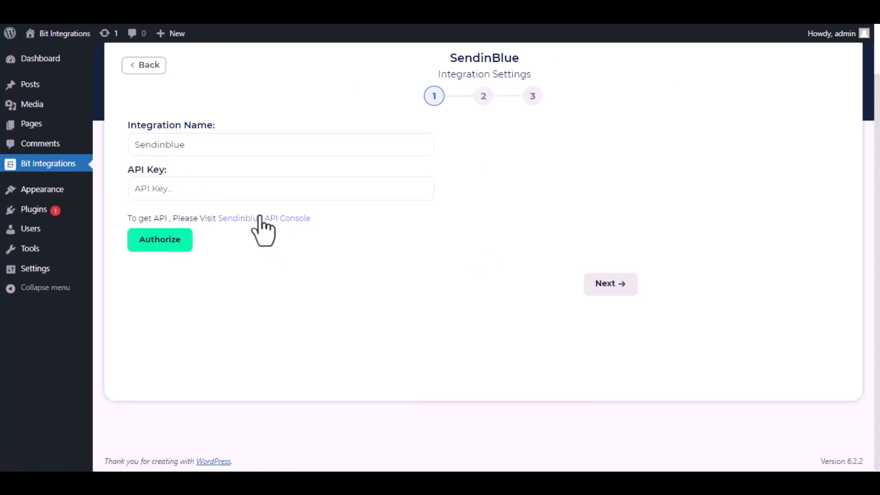
{"action": "left_click", "coordinate": [264, 218]}
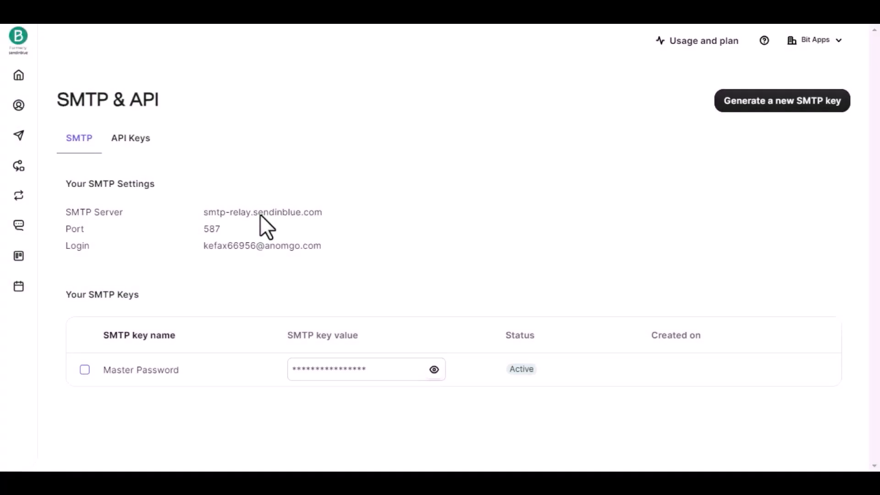
Generate a Brevo API key named 'Bit Integrations' and copy it into the API Key field
{"action": "left_click", "coordinate": [130, 138]}
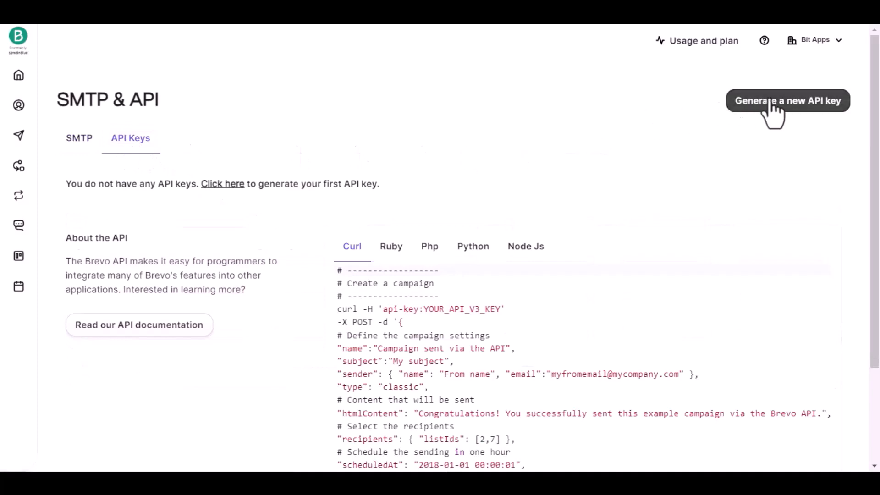
{"action": "left_click", "coordinate": [788, 100]}
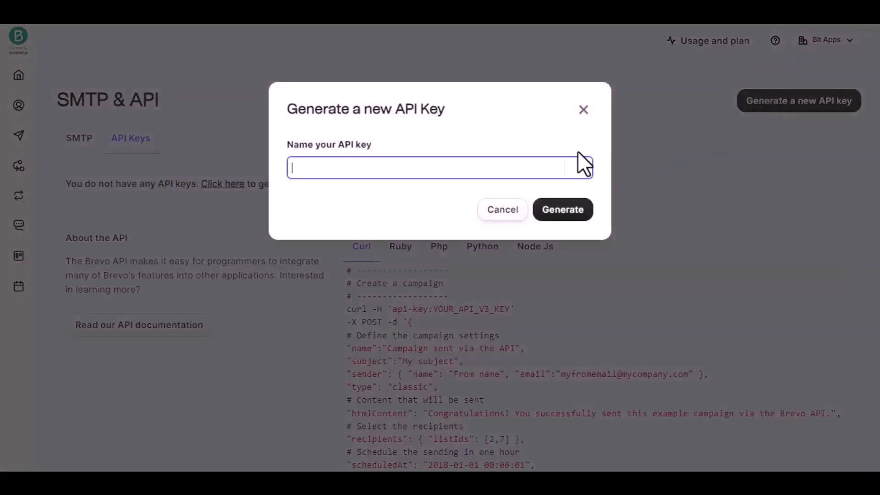
{"action": "type", "text": "Bit Integ"}
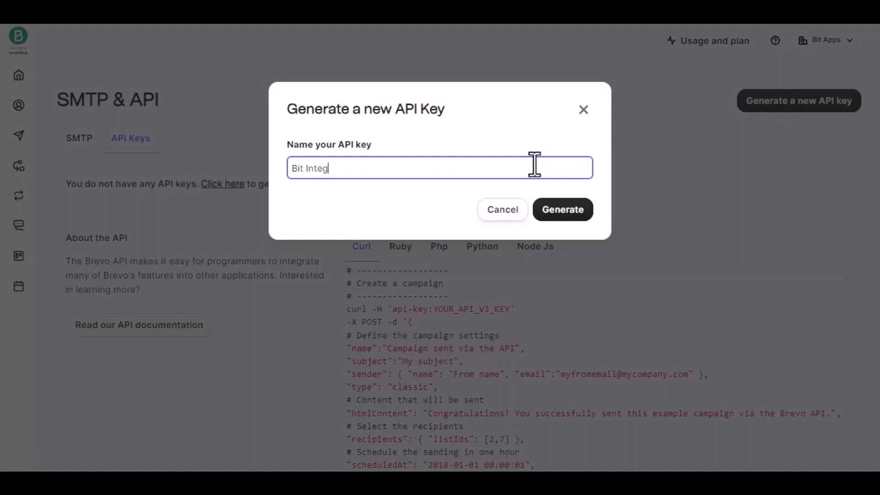
{"action": "type", "text": "rations"}
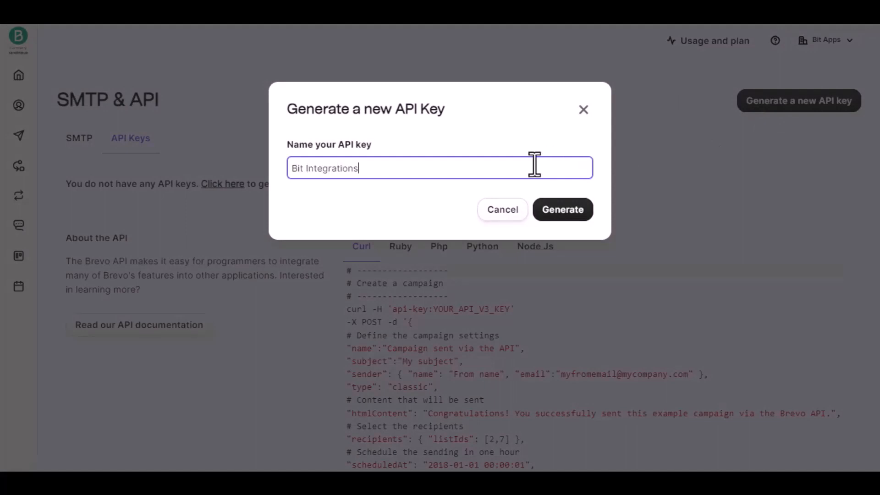
{"action": "left_click", "coordinate": [562, 209]}
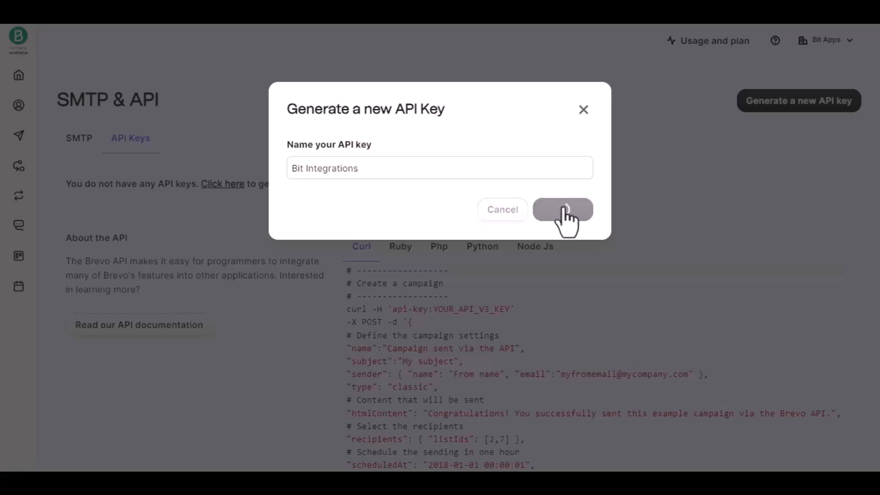
{"action": "left_click", "coordinate": [562, 210]}
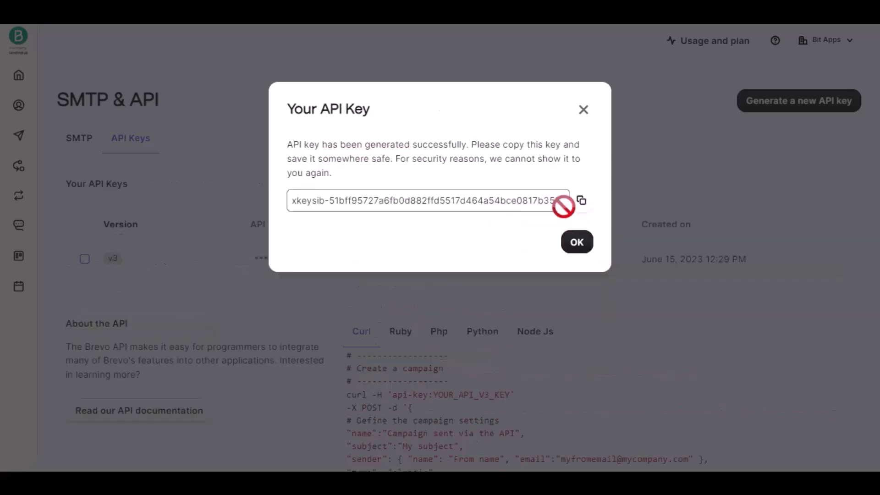
{"action": "left_click", "coordinate": [581, 200]}
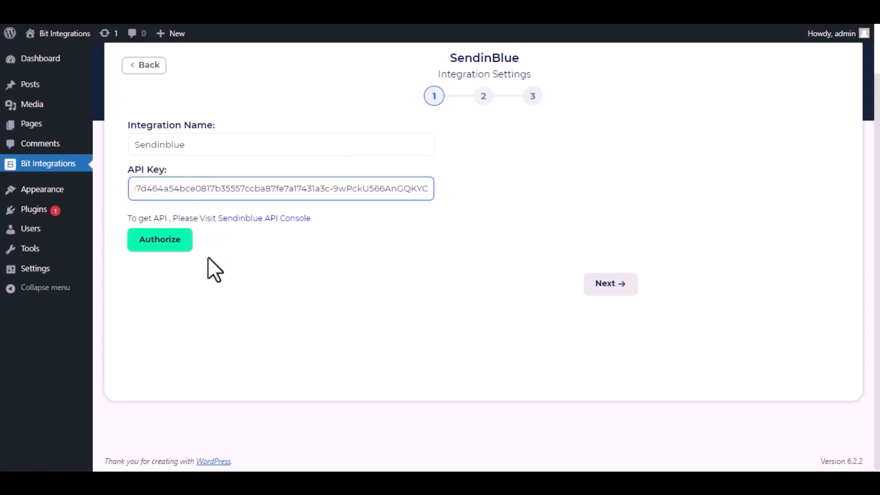
Authorize the SendinBlue API key and continue to list selection
{"action": "left_click", "coordinate": [159, 239]}
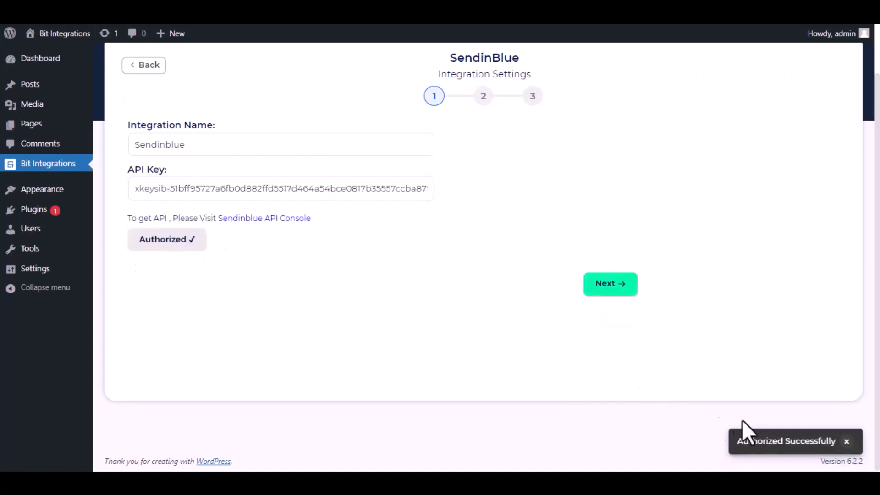
{"action": "mouse_move", "coordinate": [645, 407]}
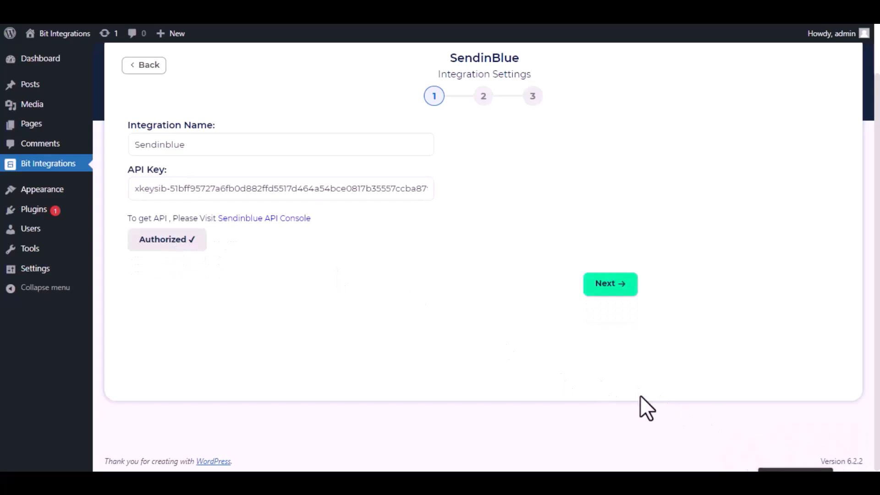
{"action": "left_click", "coordinate": [610, 283]}
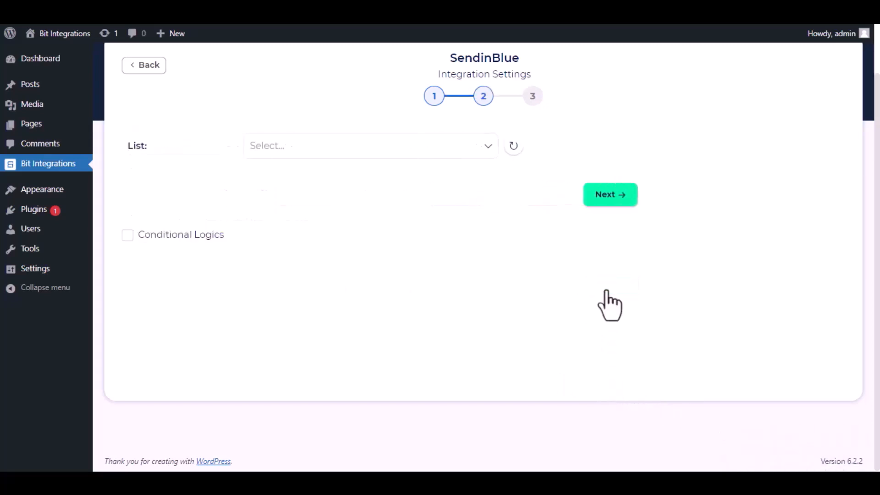
Refresh and pick the Bit Integrations list, and map the form's Email field
{"action": "left_click", "coordinate": [512, 145]}
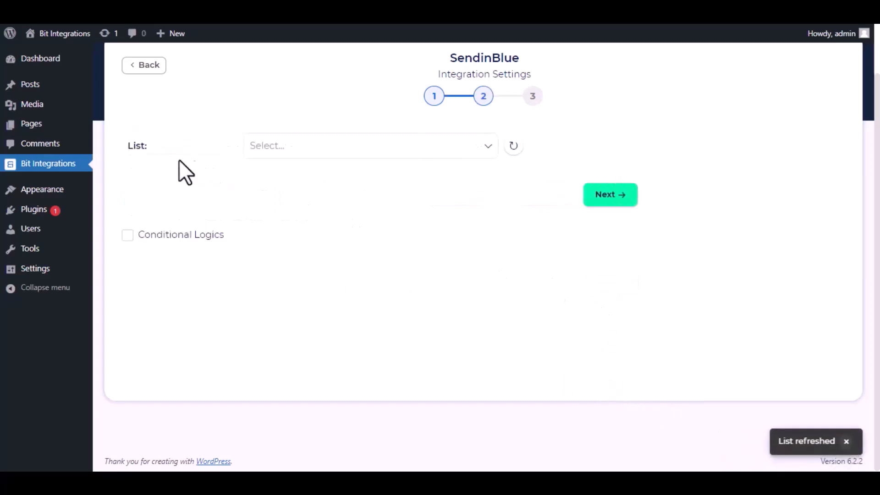
{"action": "left_click", "coordinate": [368, 145]}
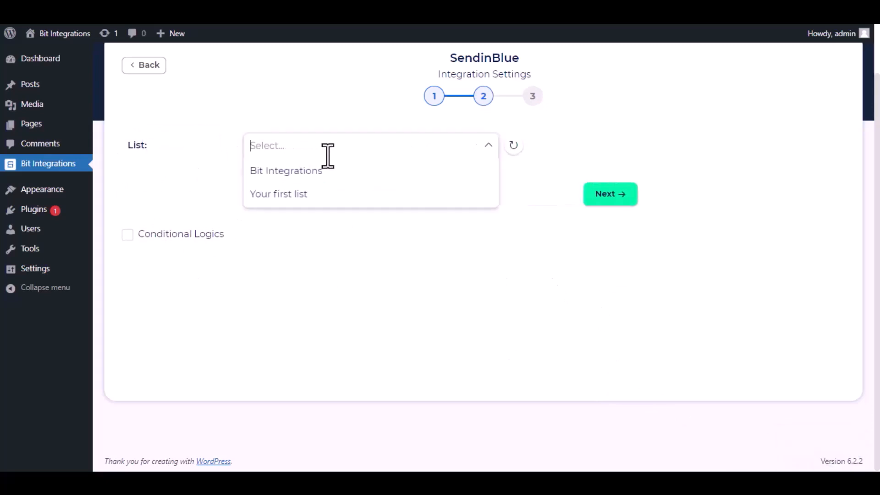
{"action": "left_click", "coordinate": [284, 171]}
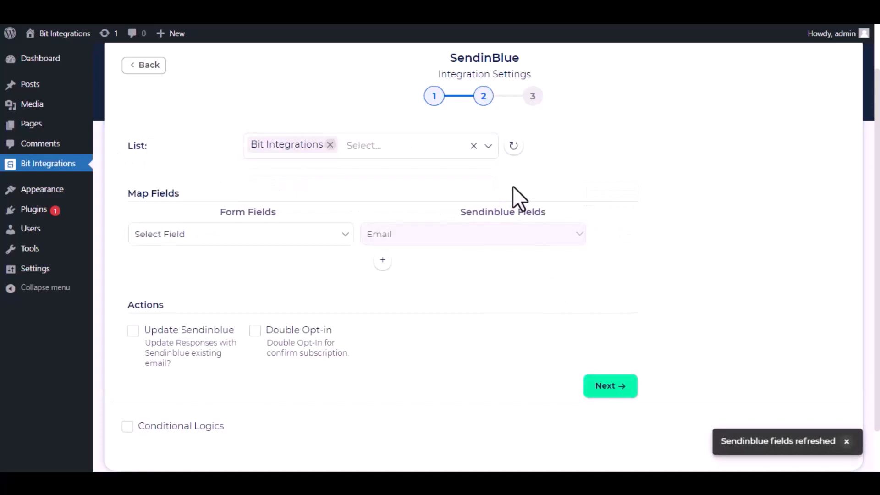
{"action": "left_click", "coordinate": [240, 234]}
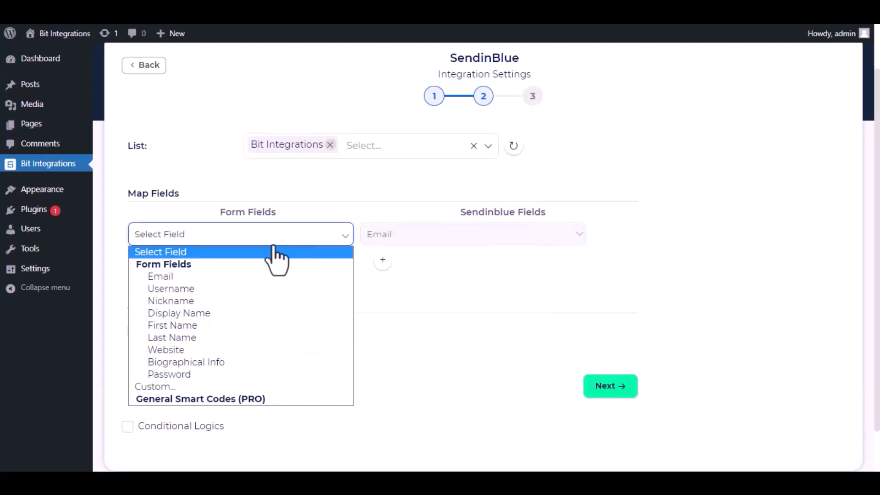
{"action": "left_click", "coordinate": [160, 275]}
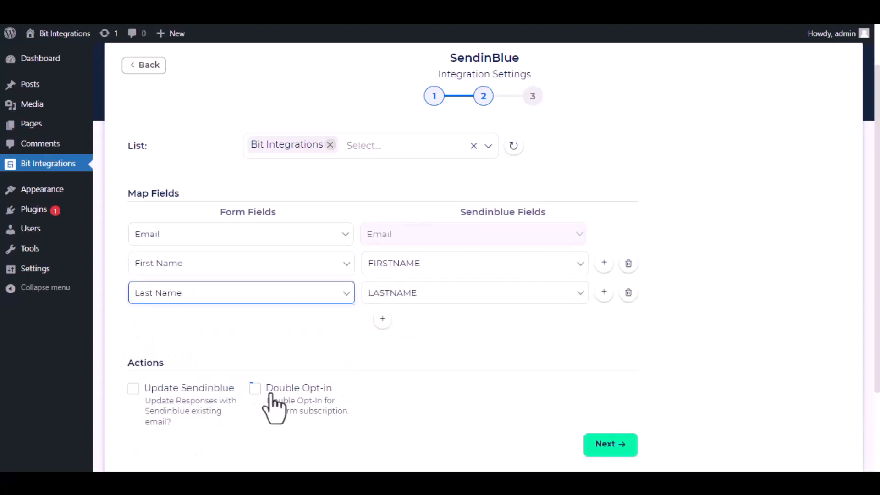
Toggle Conditional Logics on and back off, then advance to the final step
{"action": "scroll", "scroll_direction": "down", "scroll_amount": 3}
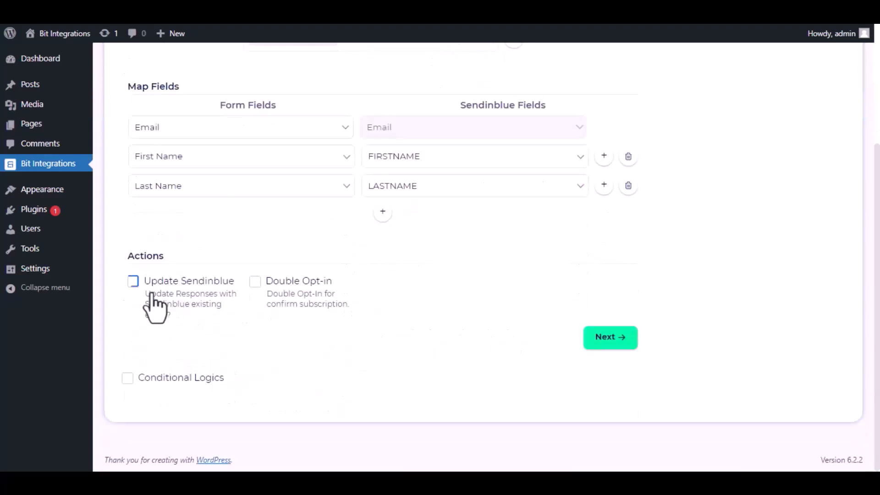
{"action": "mouse_move", "coordinate": [310, 303]}
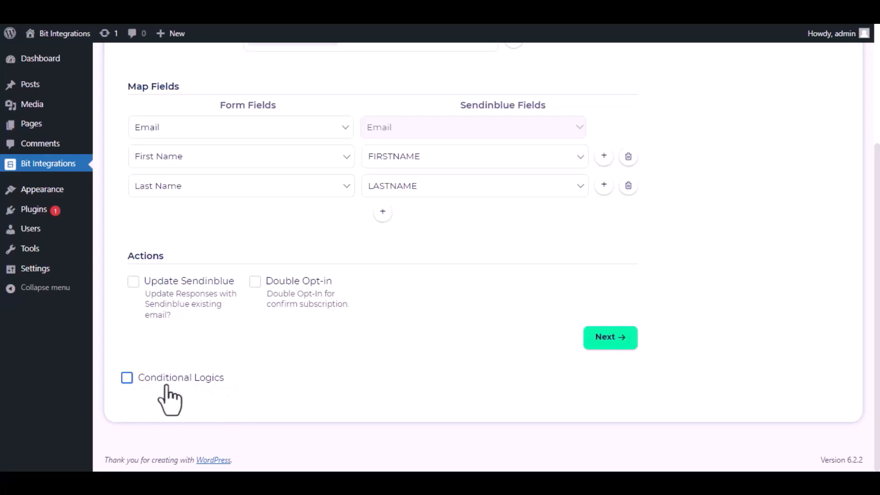
{"action": "left_click", "coordinate": [127, 377]}
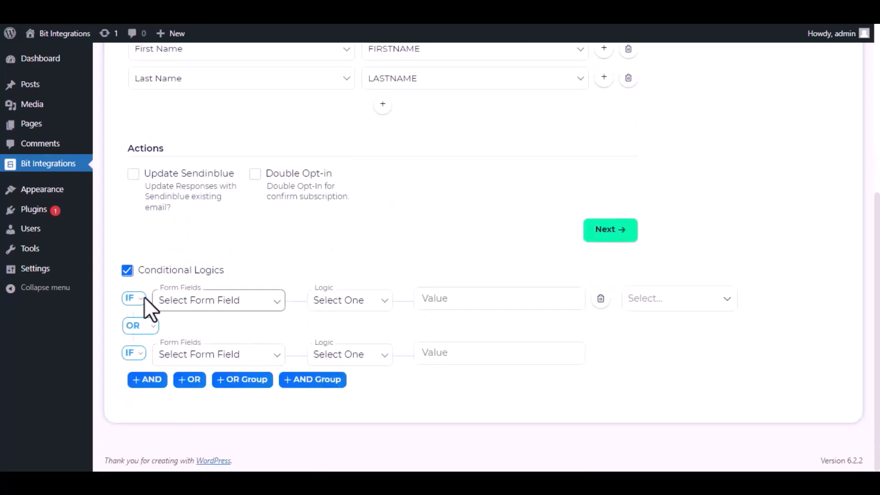
{"action": "left_click", "coordinate": [127, 270]}
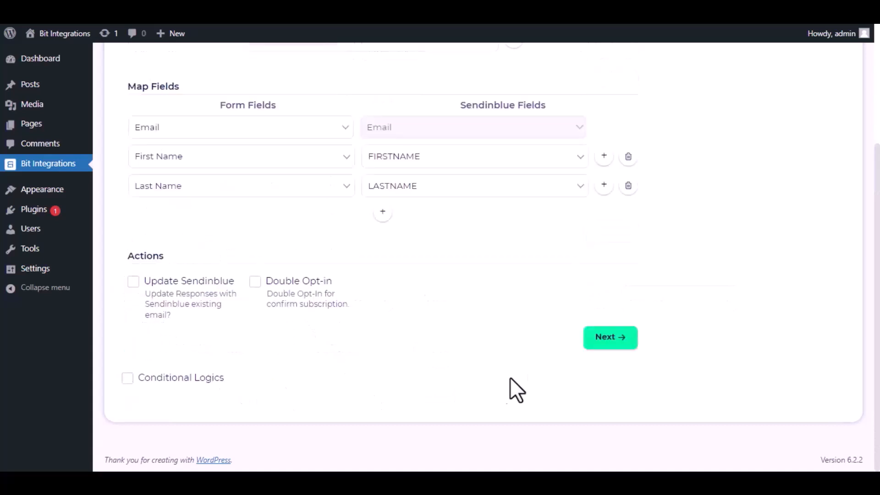
{"action": "left_click", "coordinate": [609, 336]}
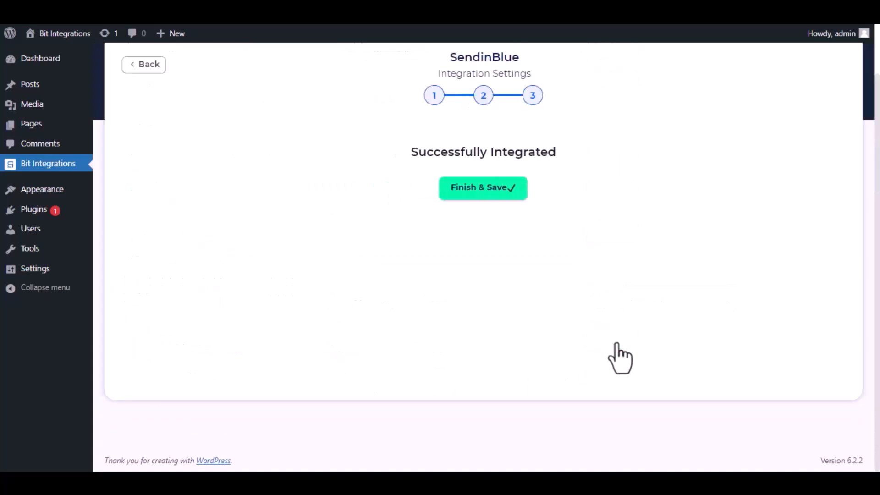
Save the integration and enter first name 'Bit' and last name 'Integrations' in the Divi form
{"action": "left_click", "coordinate": [483, 187]}
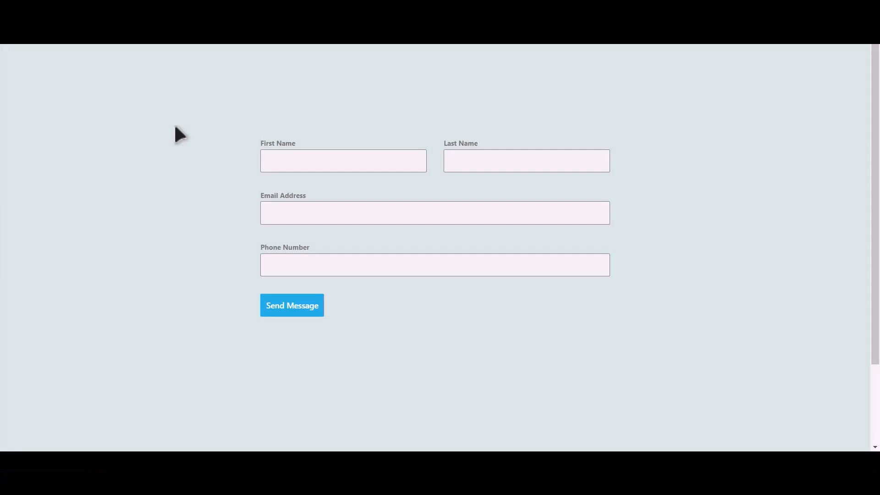
{"action": "left_click", "coordinate": [342, 160]}
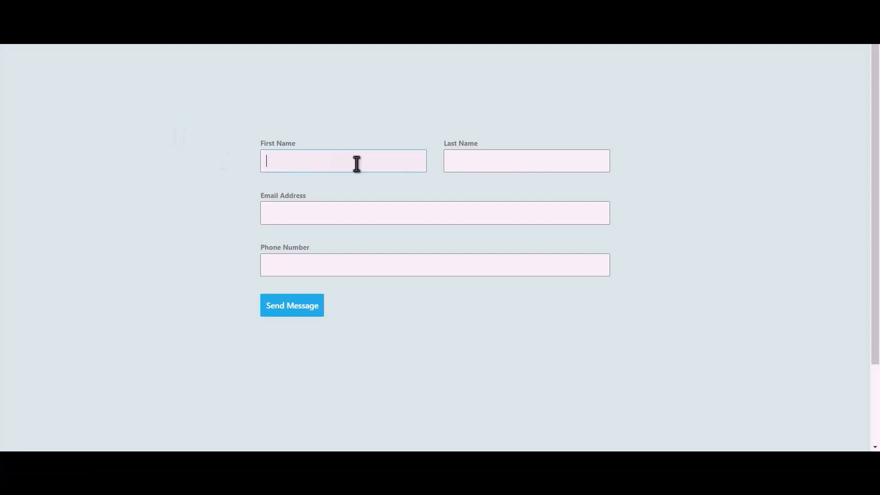
{"action": "type", "text": "Bit"}
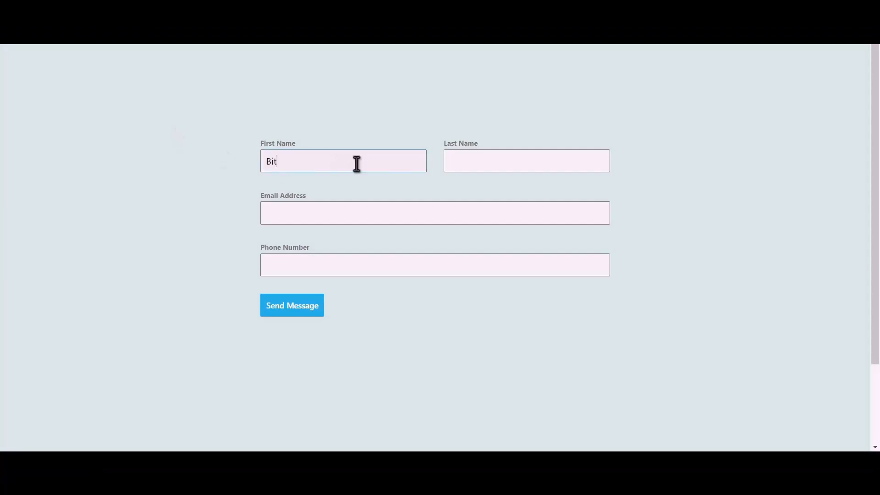
{"action": "type", "text": "Integratio"}
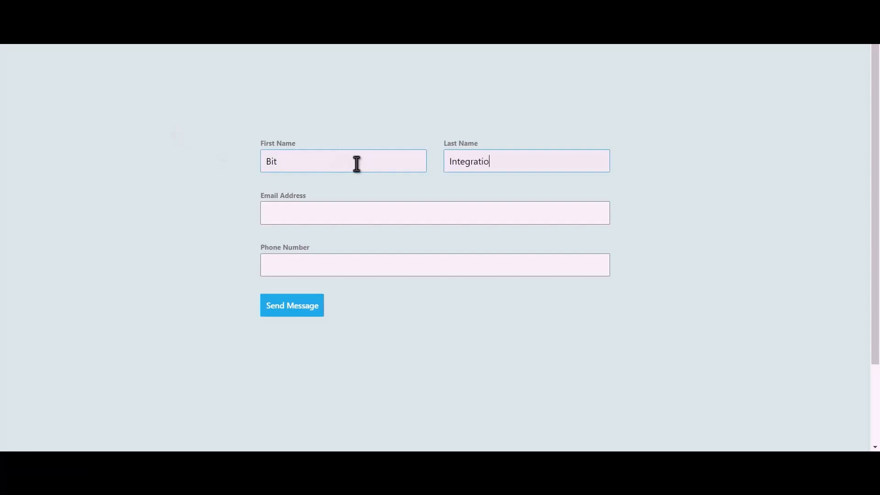
{"action": "type", "text": "ns"}
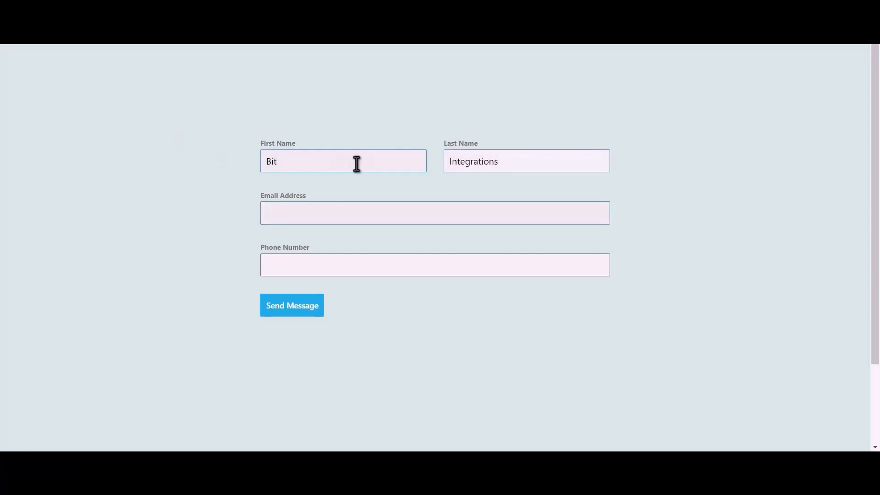
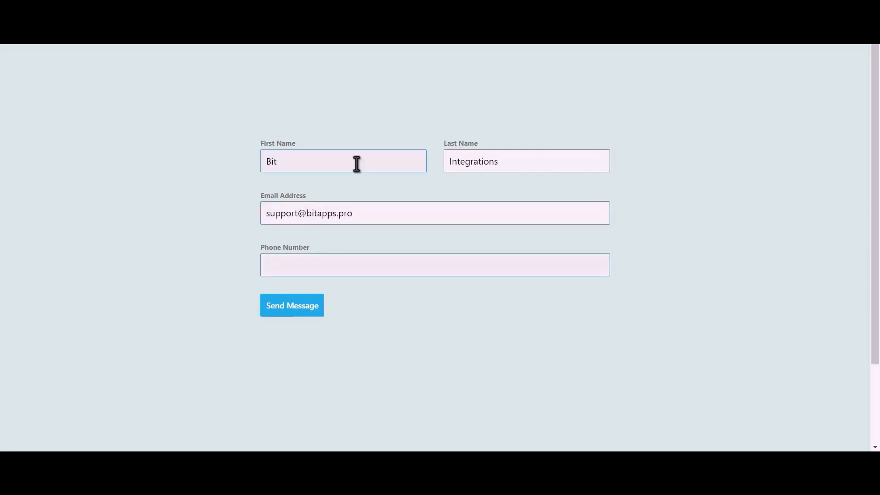
Add an email and phone number 4445556, then send the contact form
{"action": "type", "text": "444555666"}
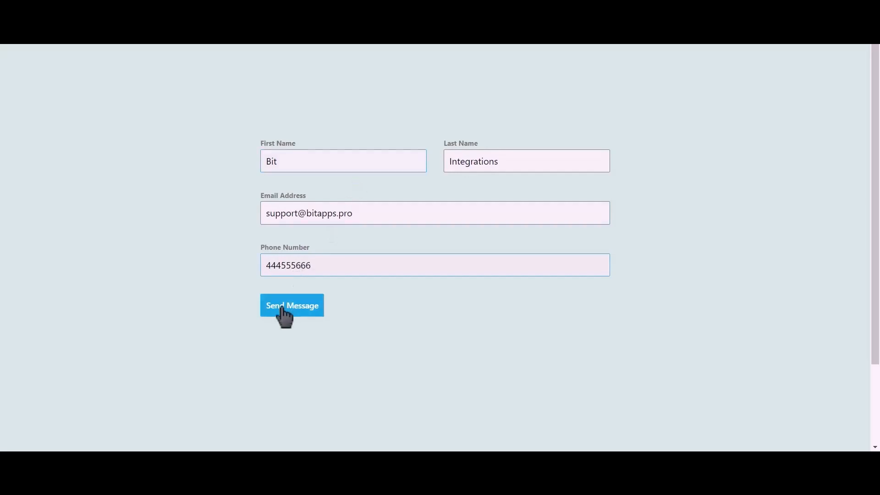
{"action": "left_click", "coordinate": [291, 305]}
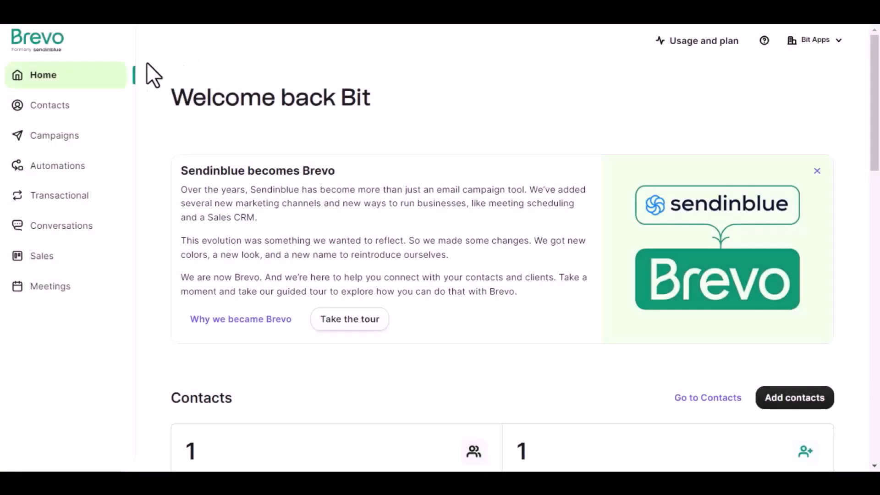
Open Brevo's contact lists and view the one contact in the Bit Integrations list
{"action": "left_click", "coordinate": [50, 105]}
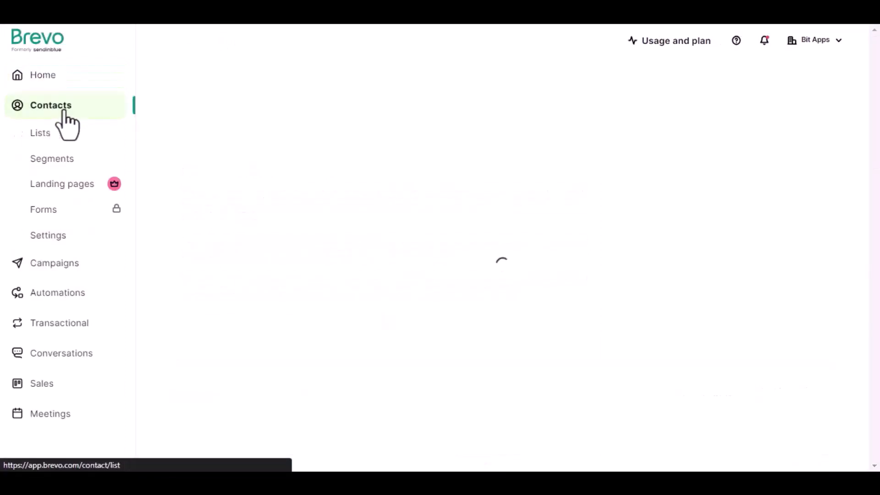
{"action": "left_click", "coordinate": [51, 105]}
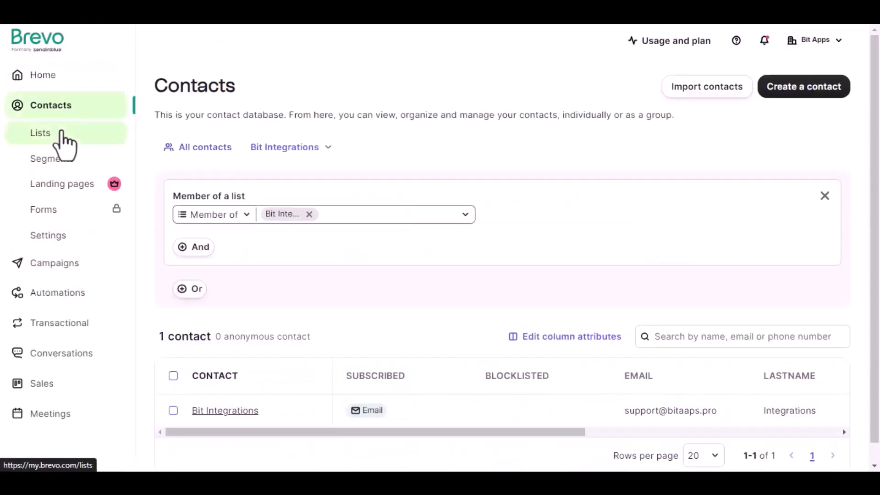
{"action": "left_click", "coordinate": [40, 133]}
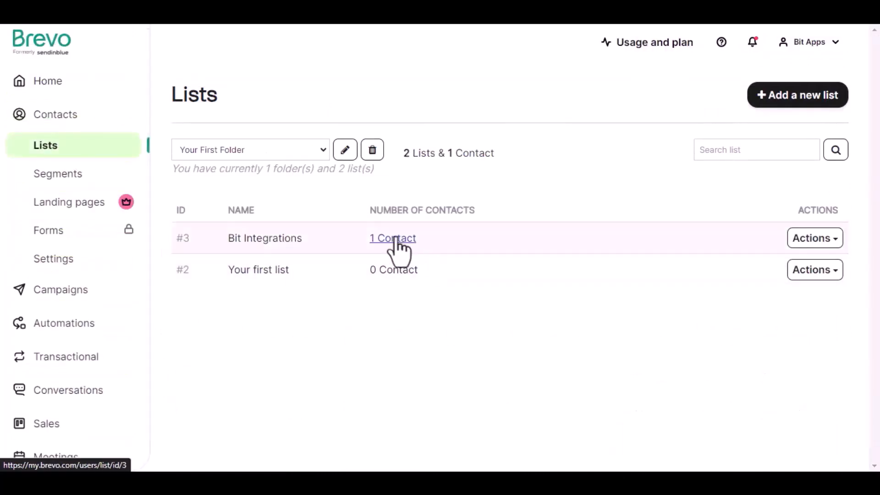
{"action": "left_click", "coordinate": [392, 237]}
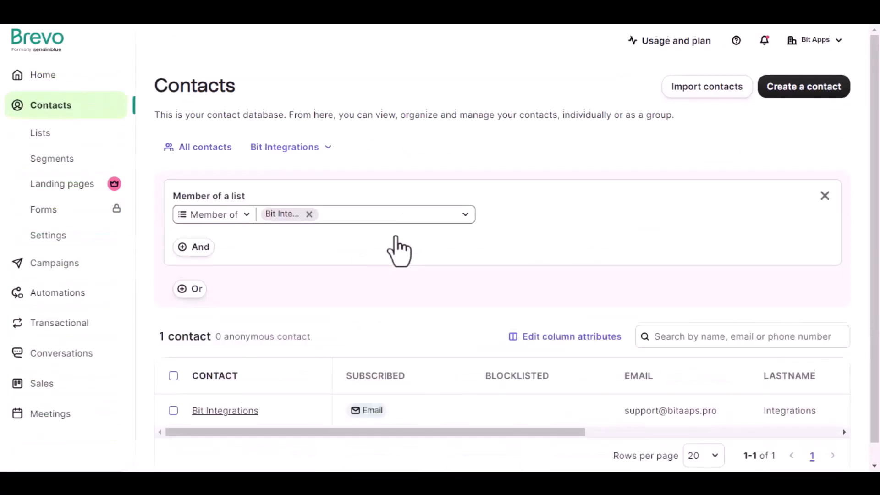
{"action": "scroll", "scroll_direction": "down", "scroll_amount": 3}
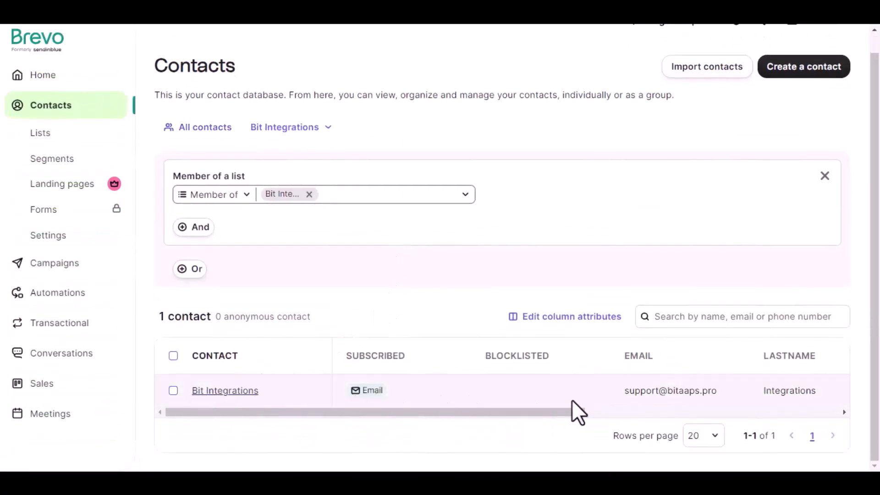